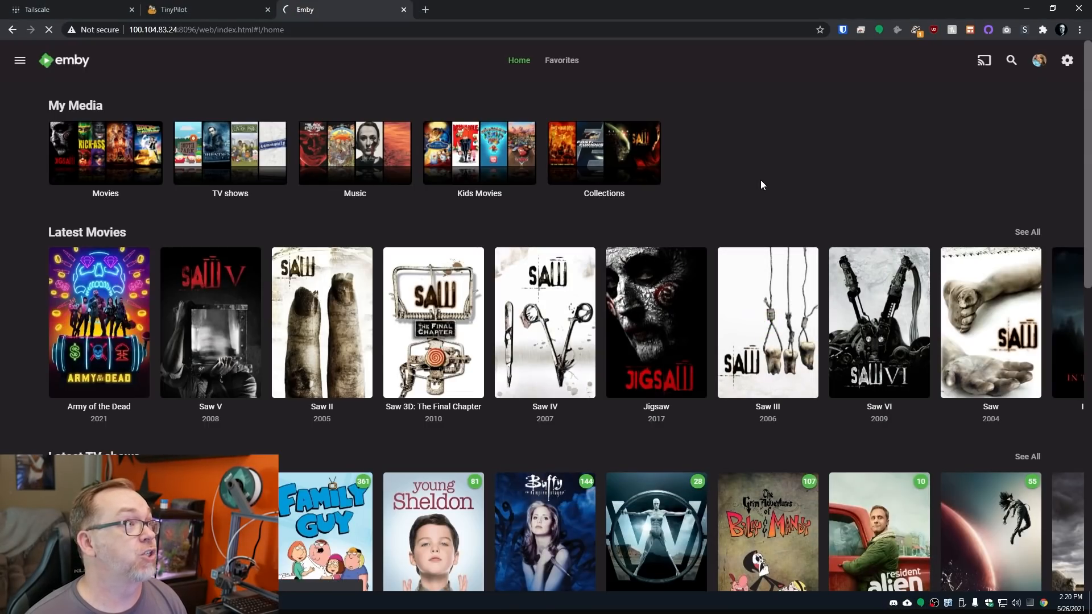
Switch to the Emby tab at 100.104.83.24:8096 and let the media home page load.
click(202, 9)
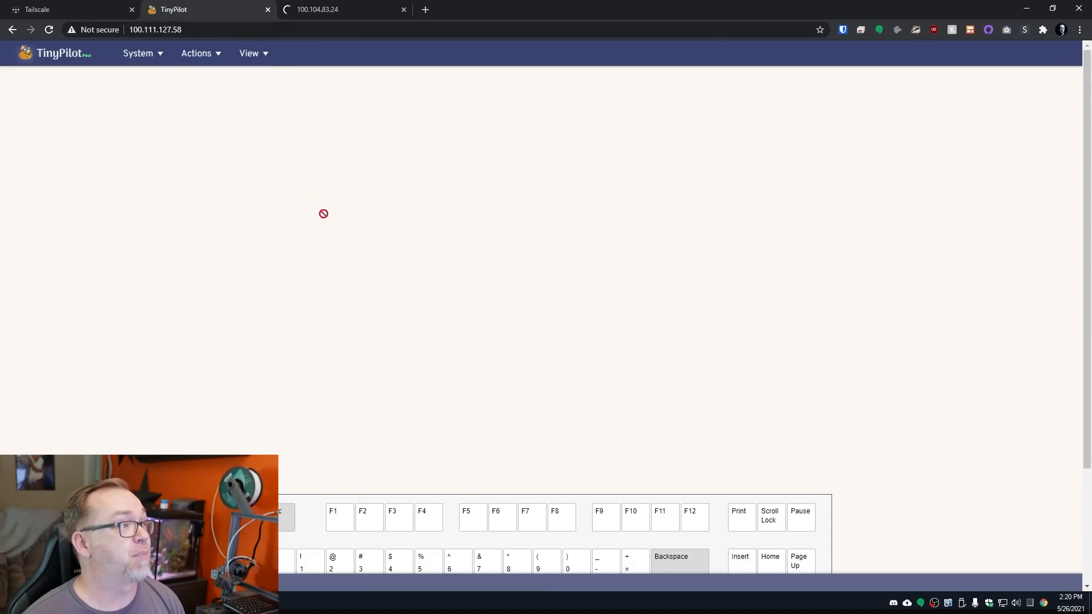
mouse_move(810, 251)
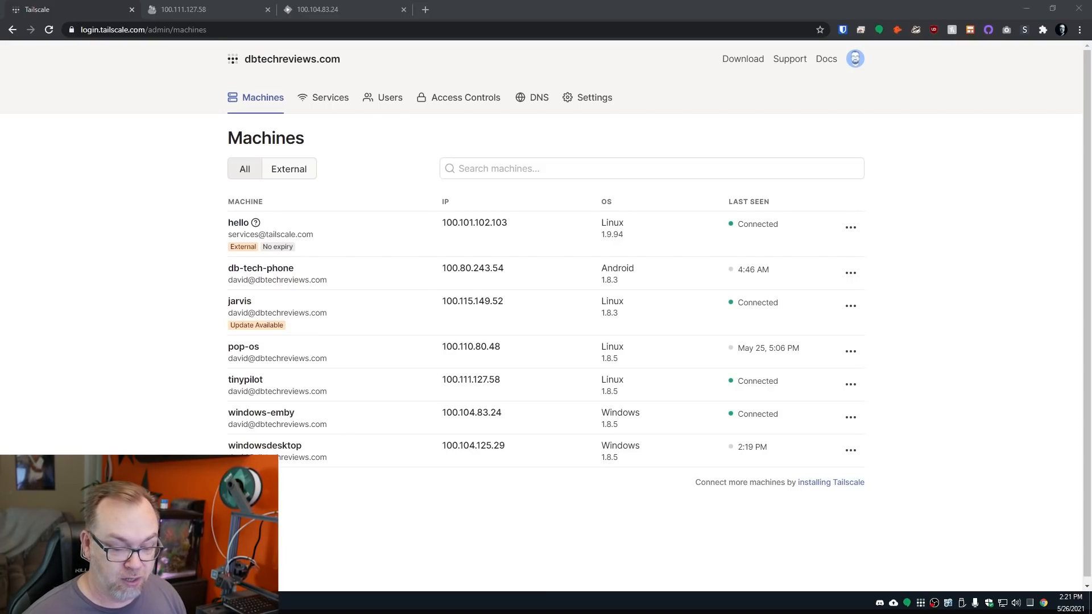
mouse_move(920, 602)
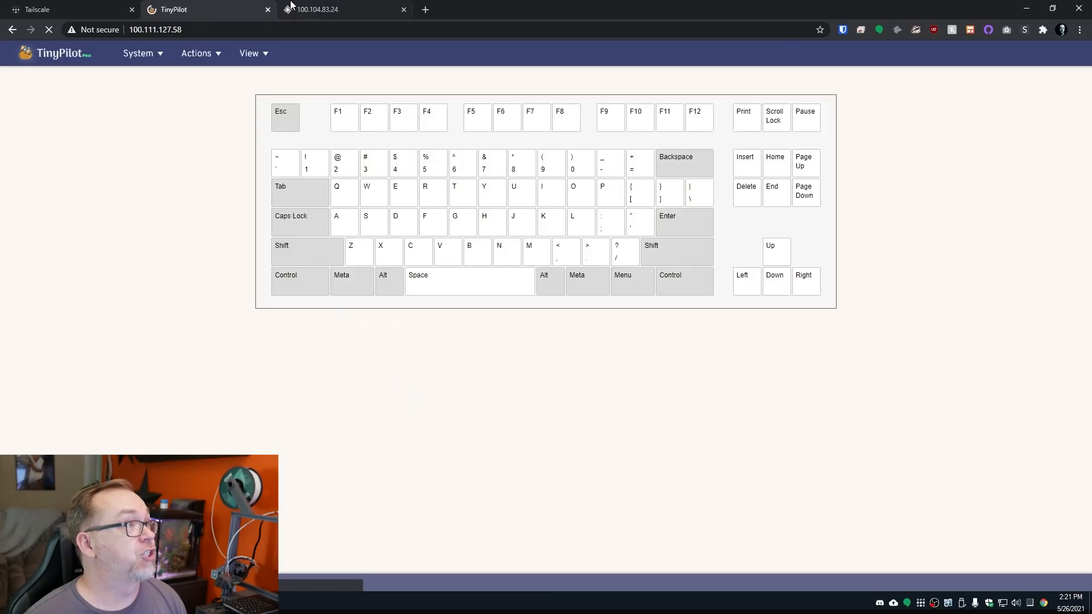
Return to the Emby tab showing libraries, latest movies and TV shows over Tailscale.
click(341, 9)
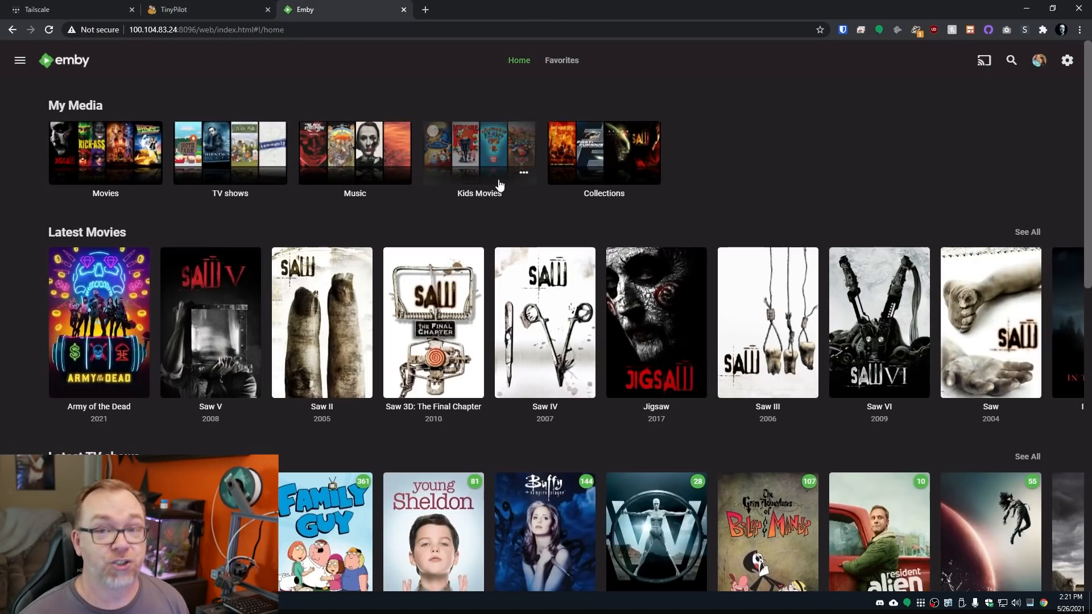